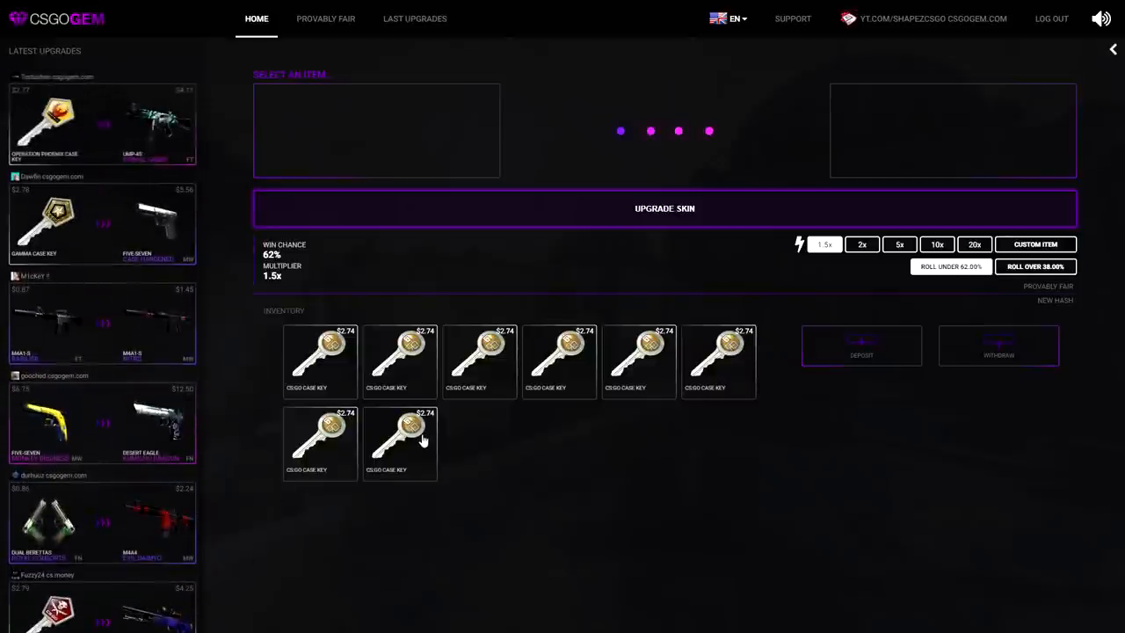
- Upgrade one CS:GO Case Key at 2x into a StatTrak AK-47 Elite Build
{"action": "left_click", "coordinate": [399, 443]}
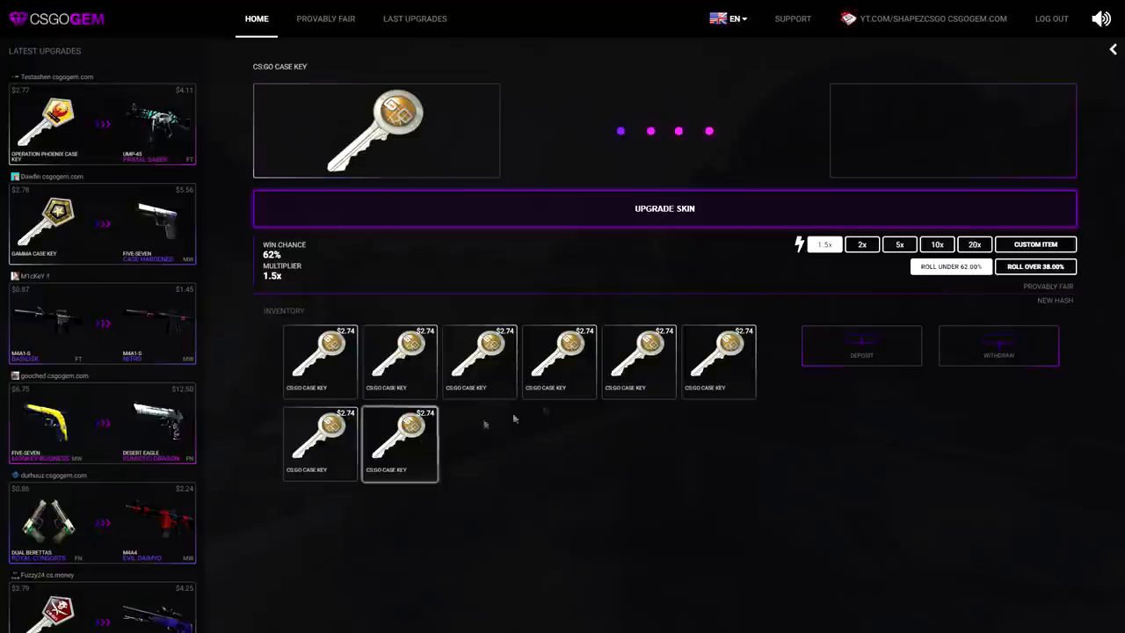
{"action": "left_click", "coordinate": [861, 244]}
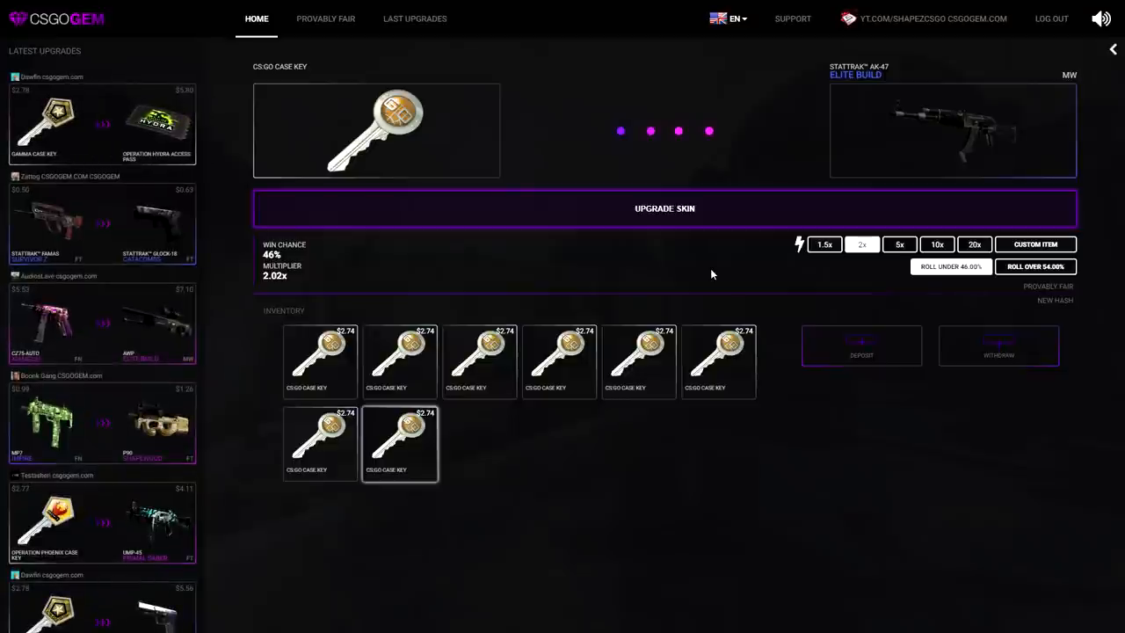
{"action": "mouse_move", "coordinate": [812, 281]}
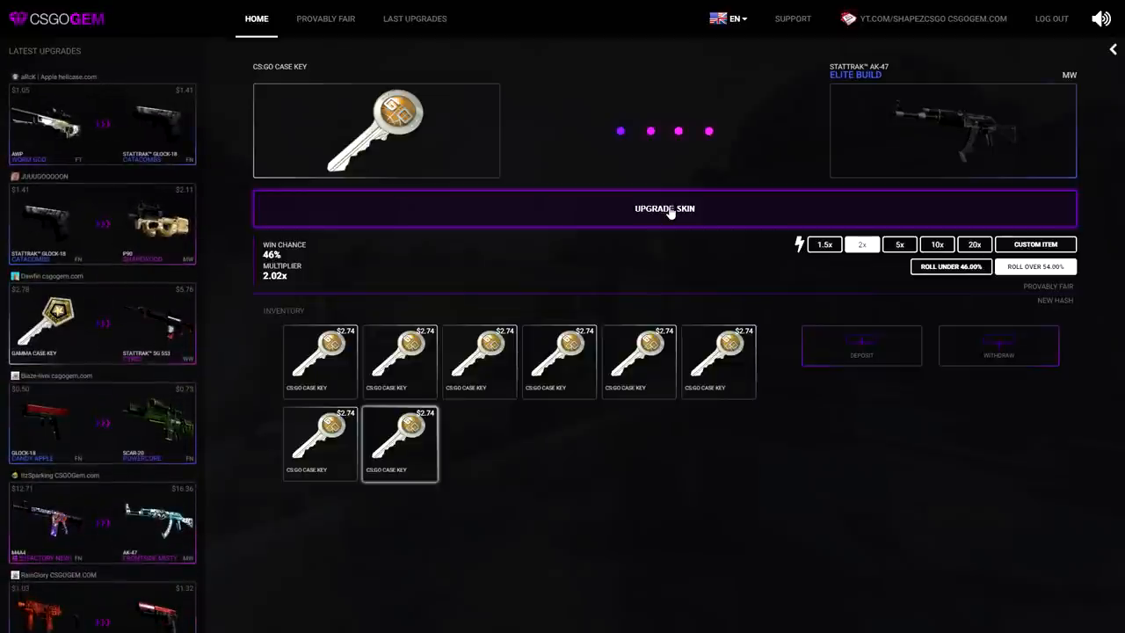
{"action": "left_click", "coordinate": [664, 207]}
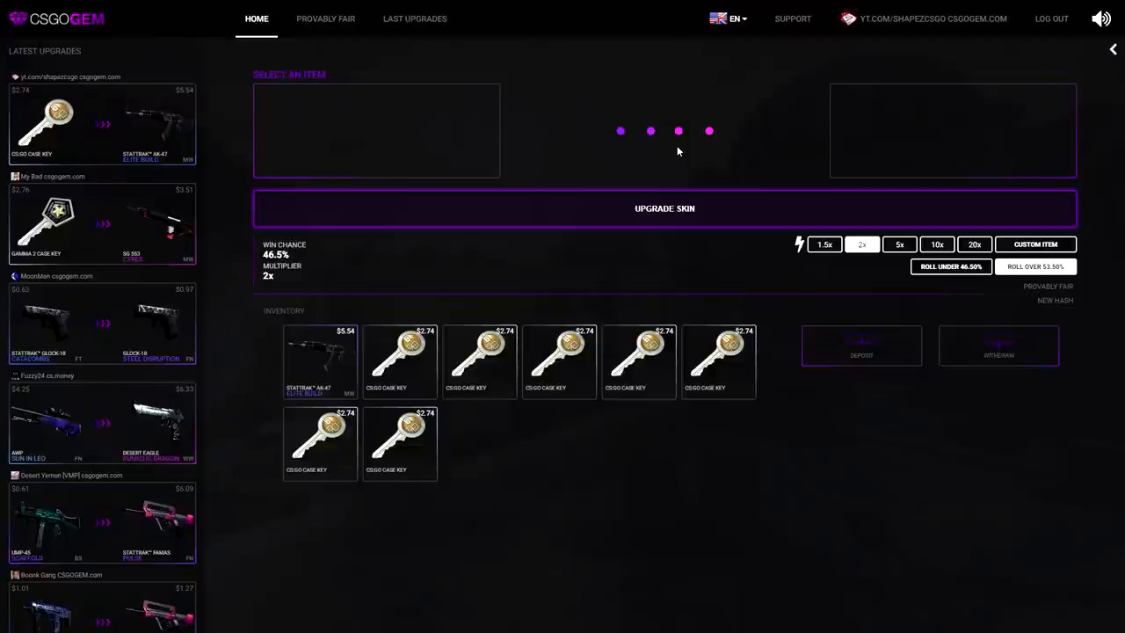
{"action": "mouse_move", "coordinate": [446, 432]}
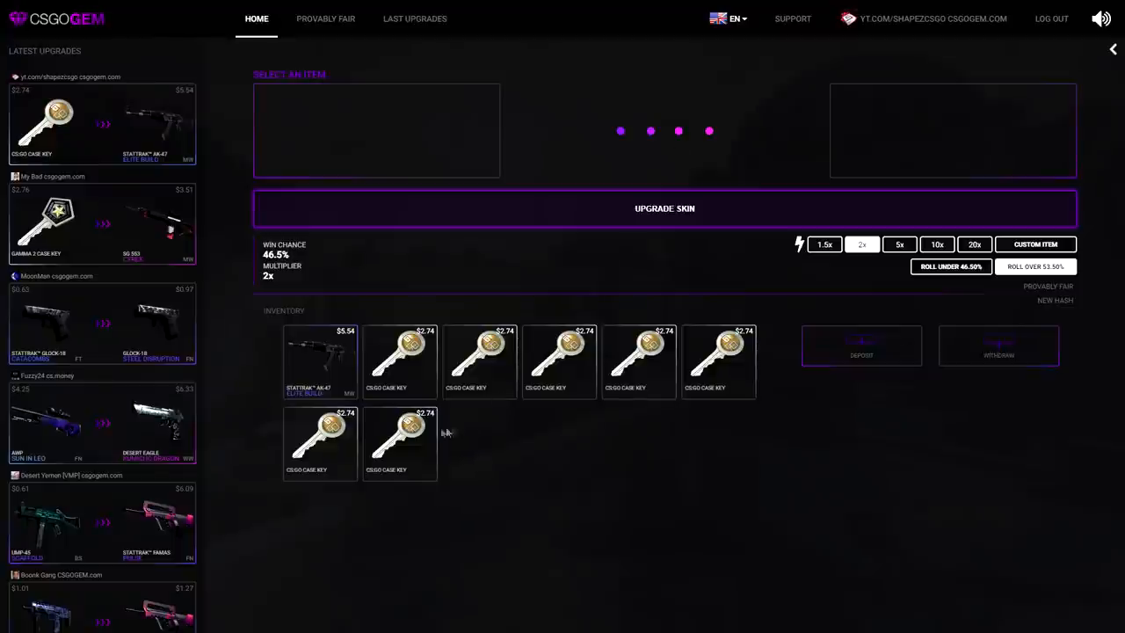
- Roll a second case key at 2x toward a CZ75-Auto Xiangliu; the upgrade fails and the key is lost
{"action": "left_click", "coordinate": [399, 443]}
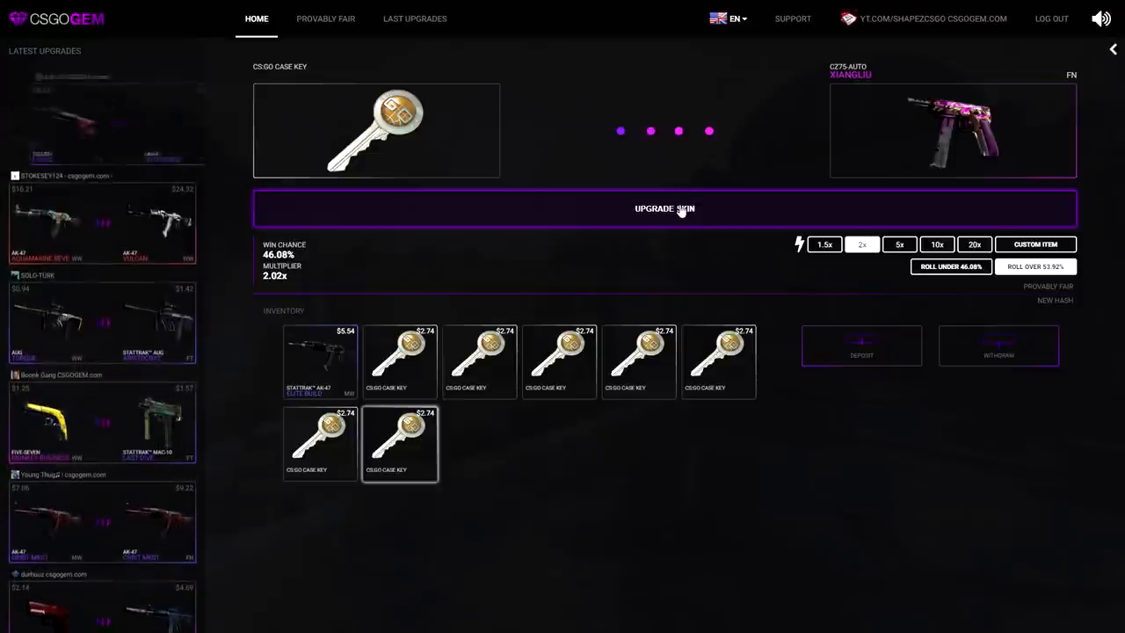
{"action": "left_click", "coordinate": [664, 208]}
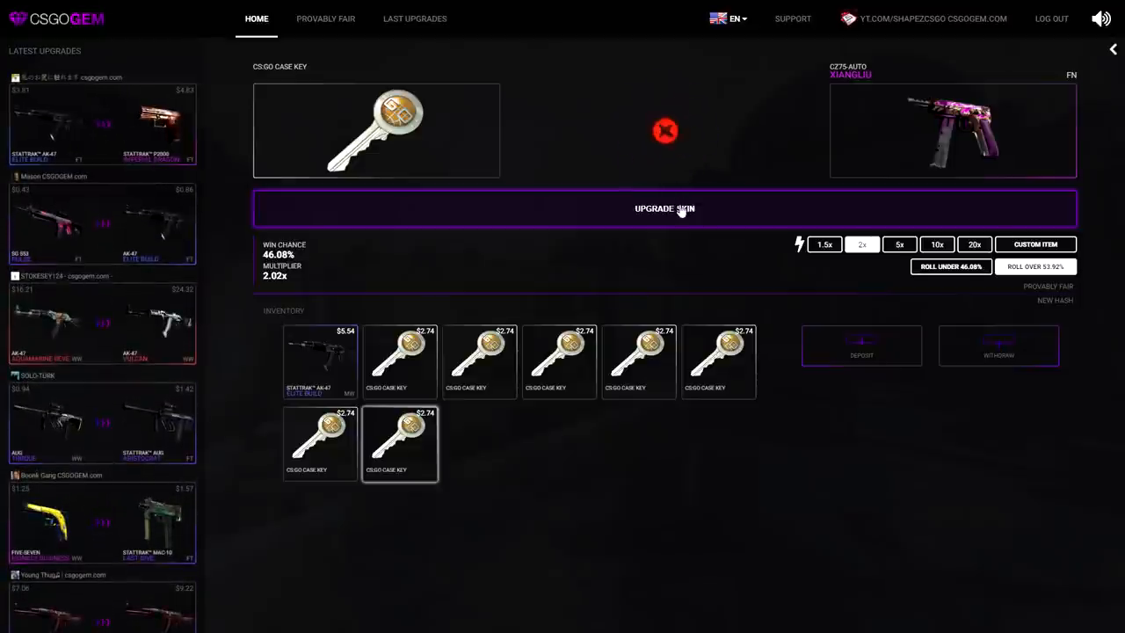
{"action": "left_click", "coordinate": [399, 443]}
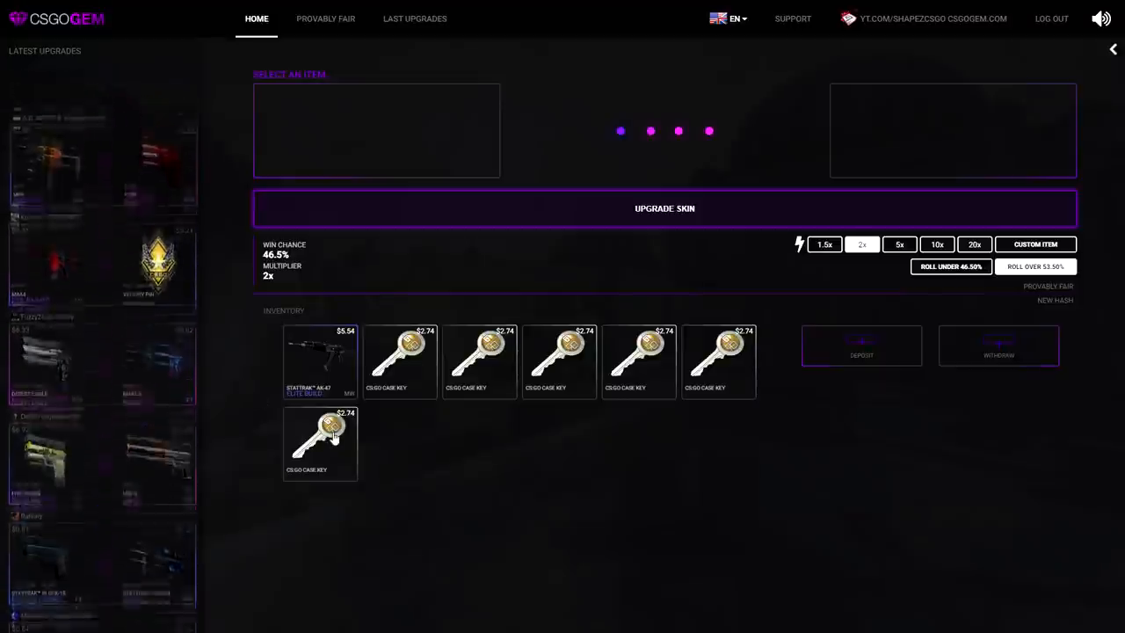
- Retry the 2x upgrade with another case key and win the CZ75-Auto Xiangliu
{"action": "left_click", "coordinate": [664, 207]}
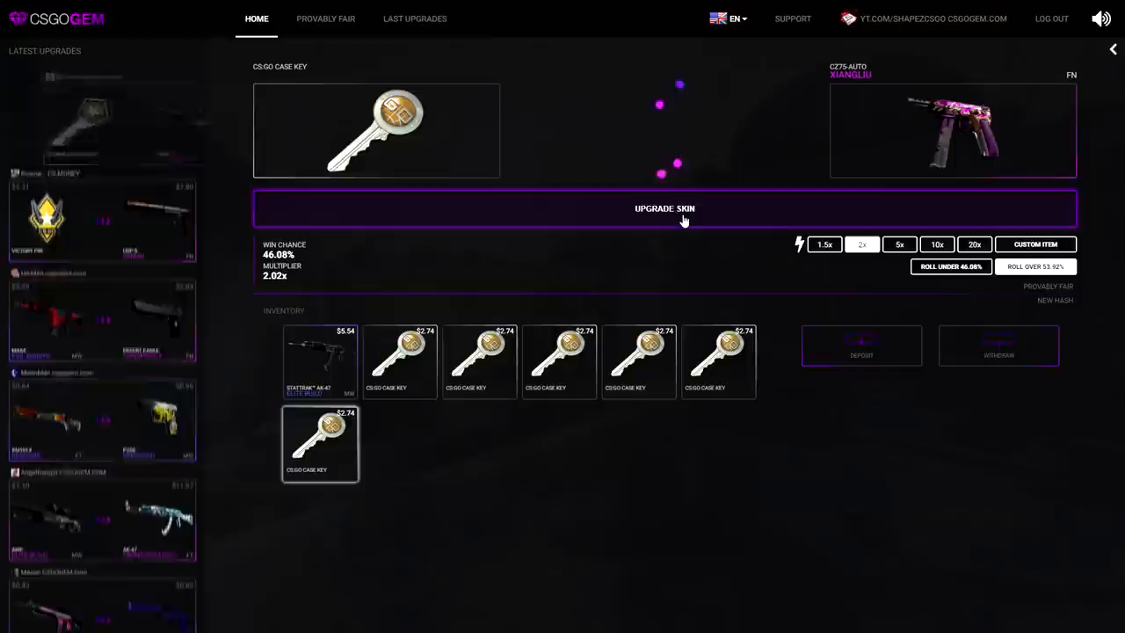
{"action": "left_click", "coordinate": [664, 207]}
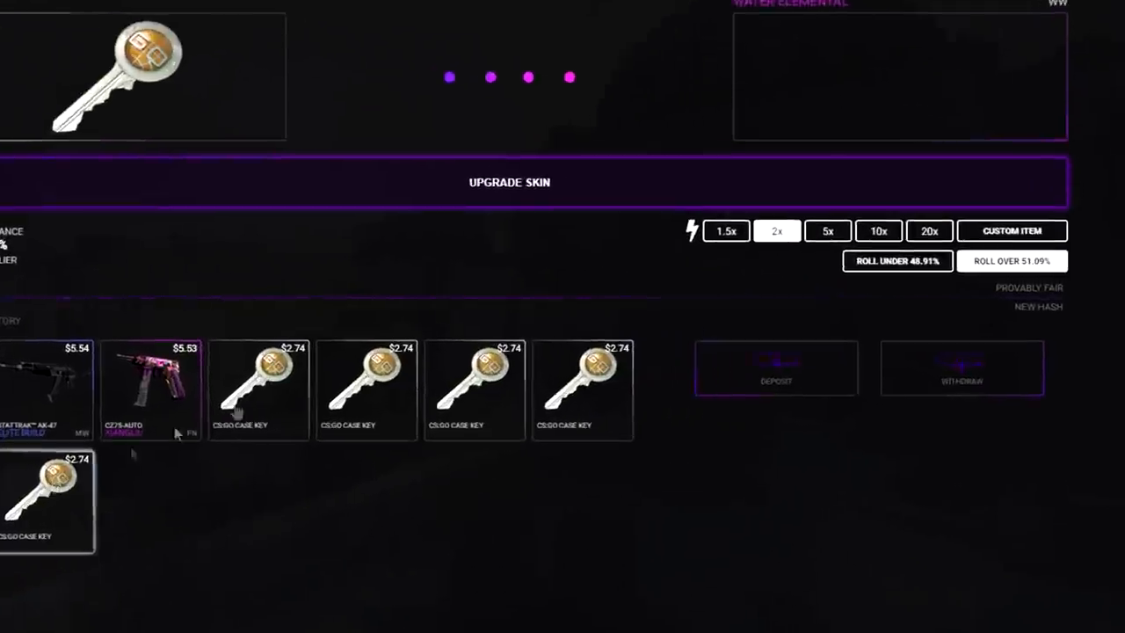
- Set the provably fair client seed to 'csgogempleaserigitforme' and save it
{"action": "left_click", "coordinate": [1028, 289]}
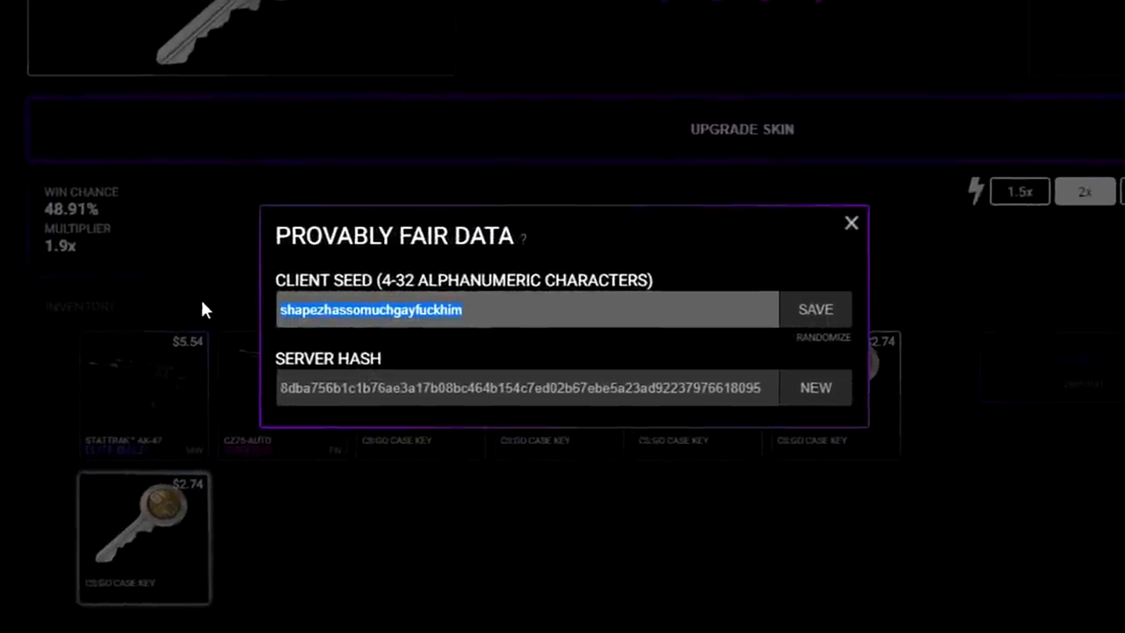
{"action": "type", "text": "csgogemp"}
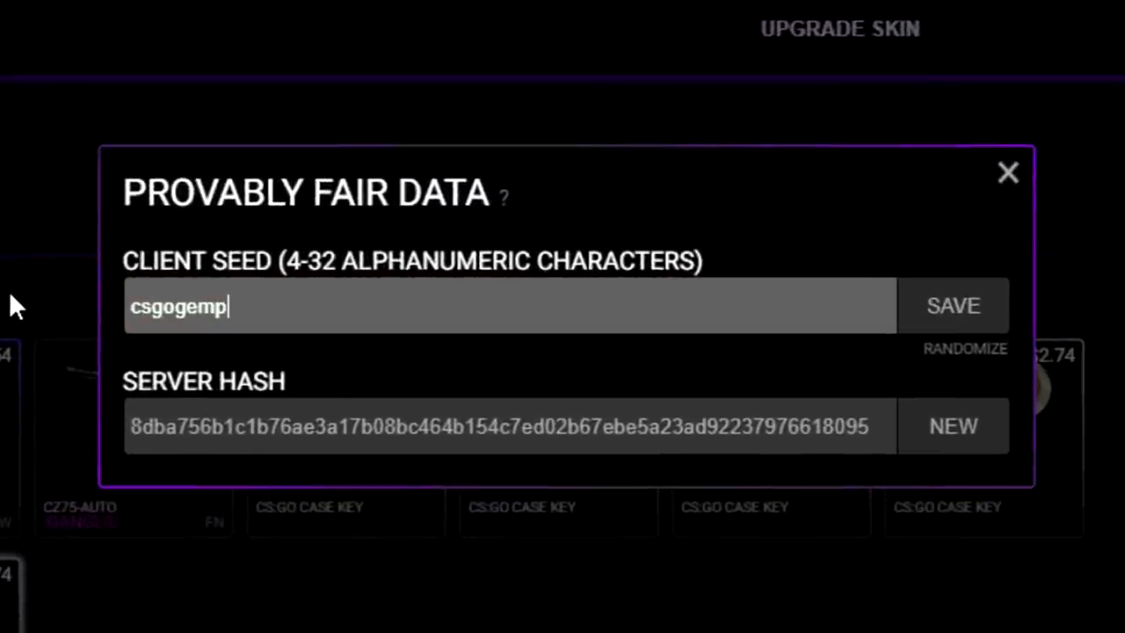
{"action": "type", "text": "leaserigit"}
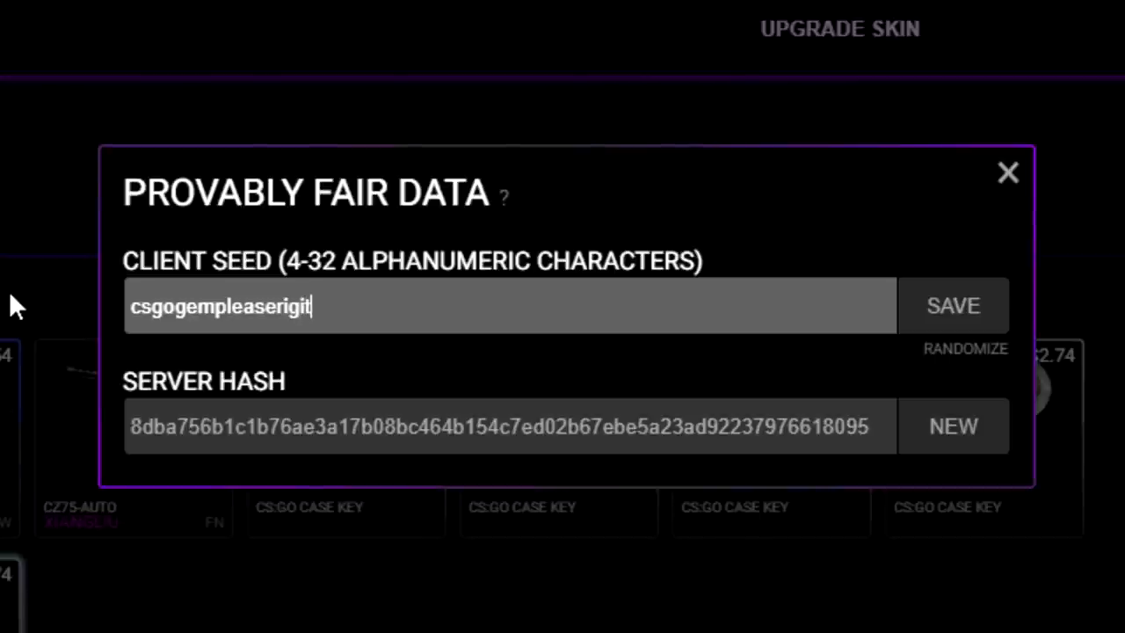
{"action": "type", "text": "forme"}
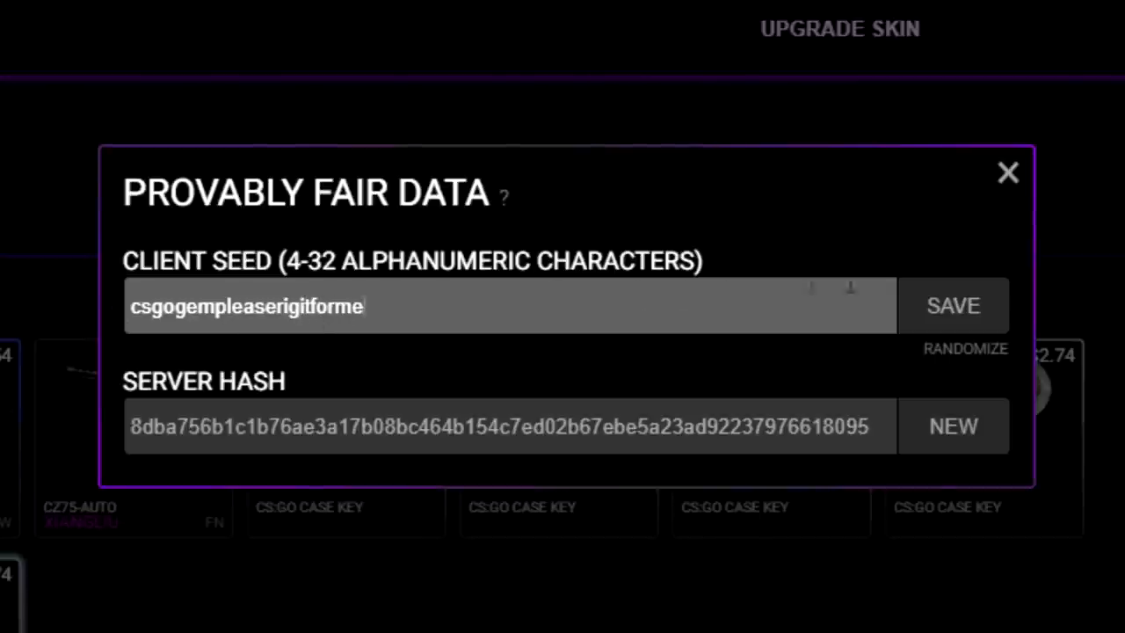
{"action": "left_click", "coordinate": [1008, 172]}
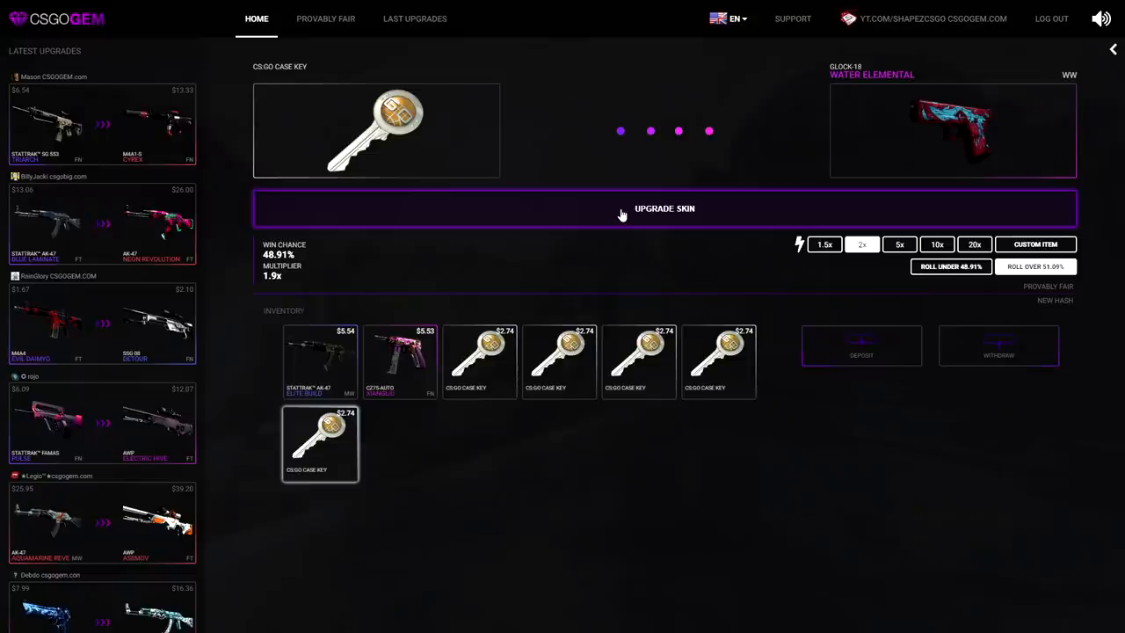
- Roll two case keys toward the Glock-18 Water Elemental; both upgrades fail
{"action": "left_click", "coordinate": [664, 207]}
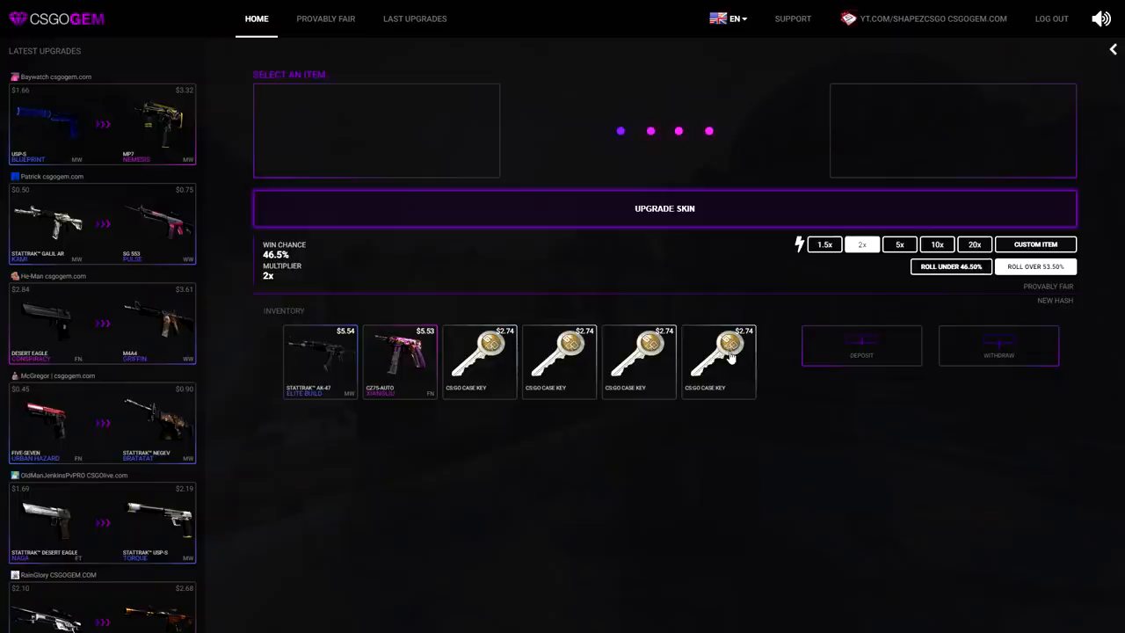
{"action": "left_click", "coordinate": [717, 360]}
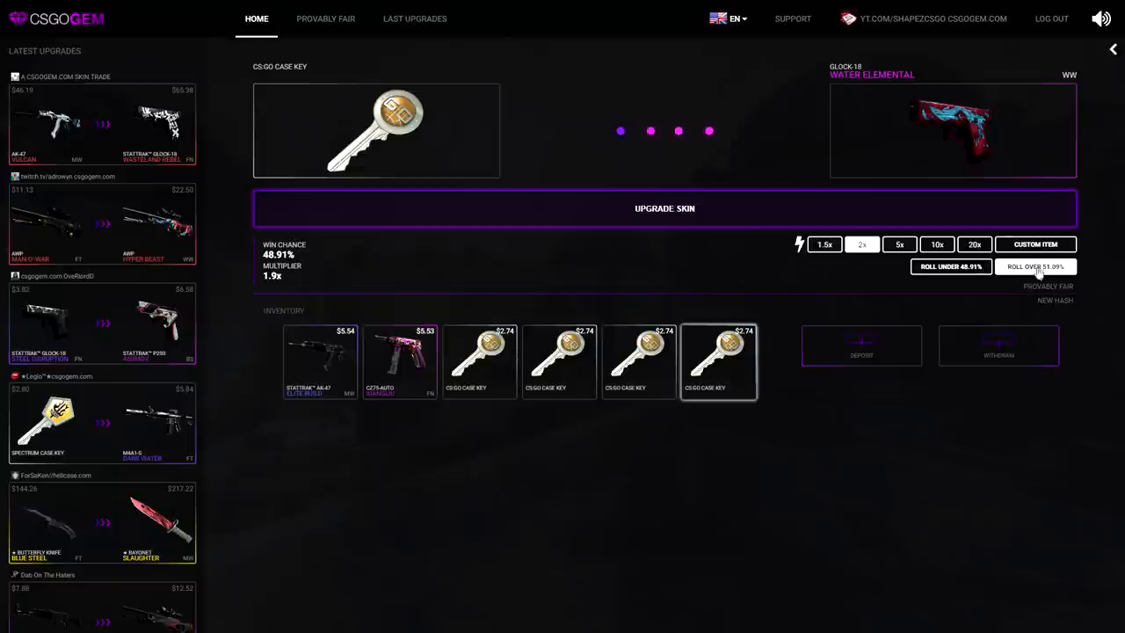
{"action": "left_click", "coordinate": [1035, 243]}
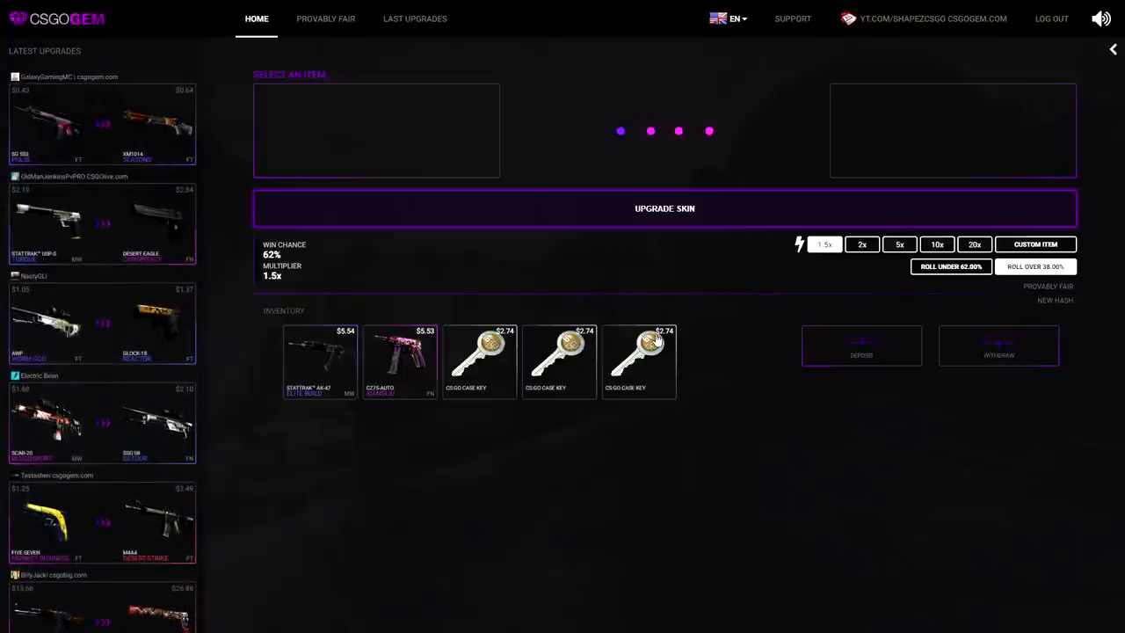
- Win the Glock-18 Water Elemental with a third key, then start picking a custom target skin
{"action": "left_click", "coordinate": [640, 362]}
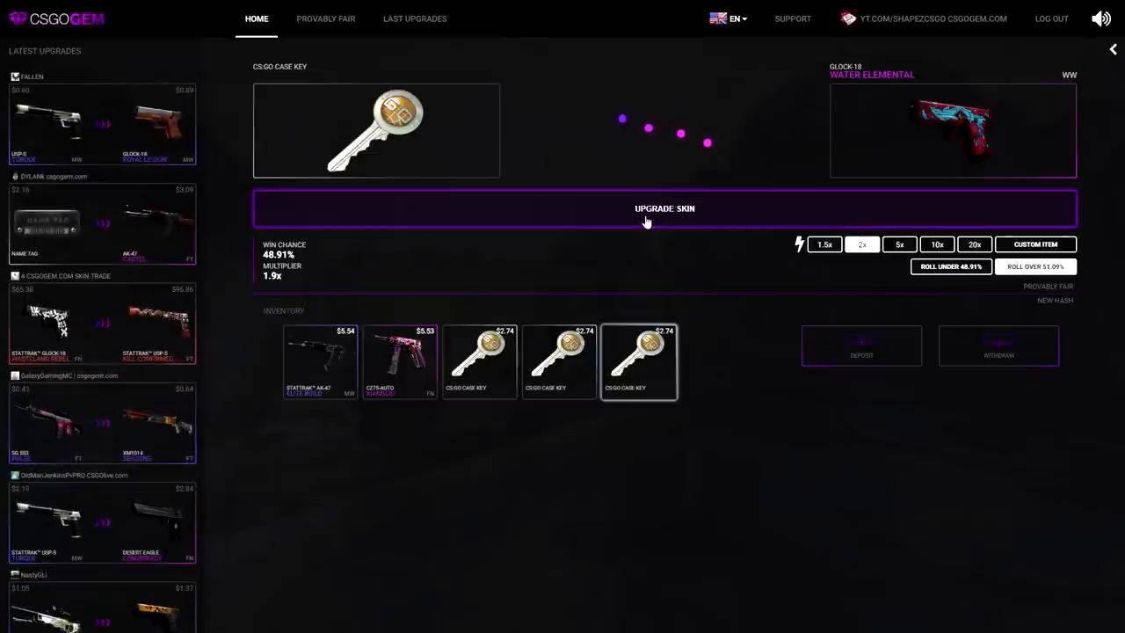
{"action": "left_click", "coordinate": [665, 207]}
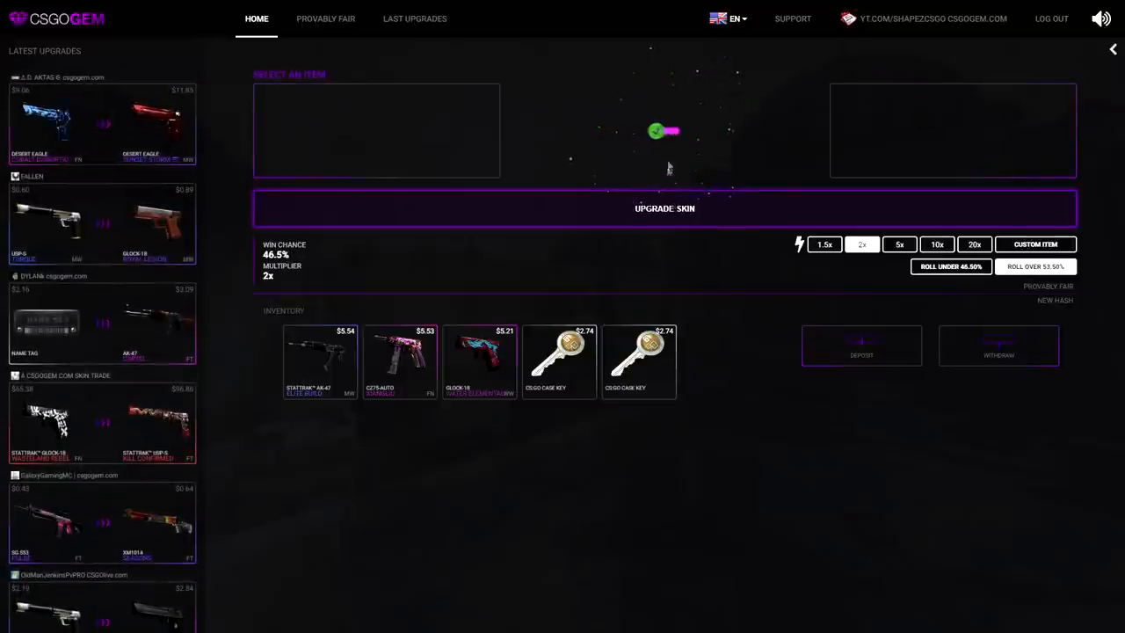
{"action": "left_click", "coordinate": [1035, 242]}
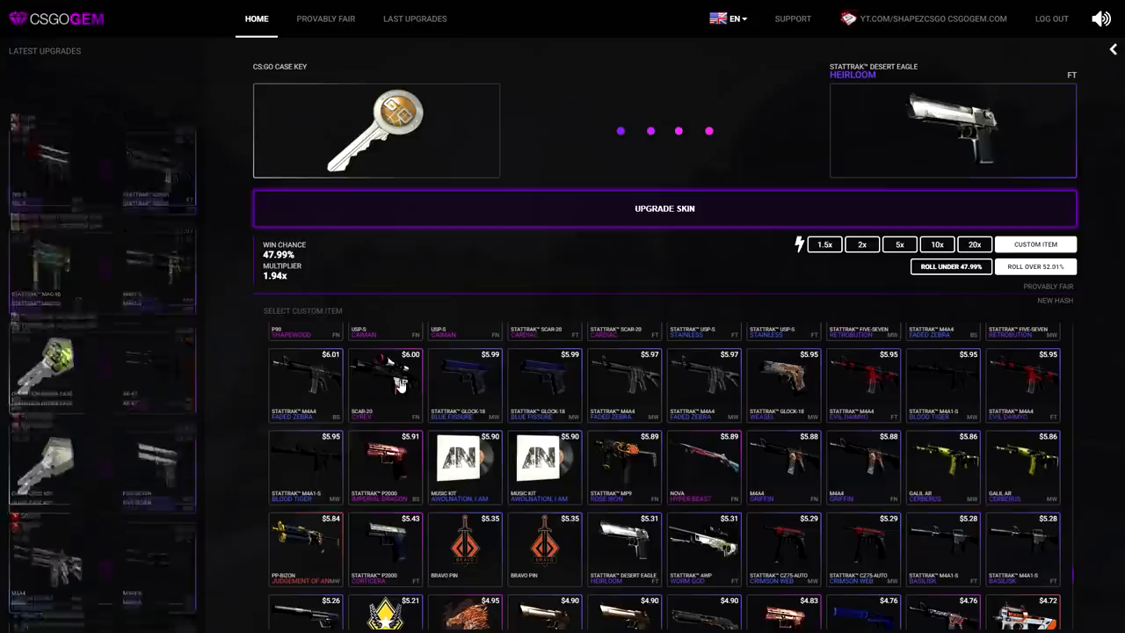
- Win a SCAR-20 with one key, then lose the last key on a 5x AK-47 Blue Laminate roll
{"action": "left_click", "coordinate": [385, 385]}
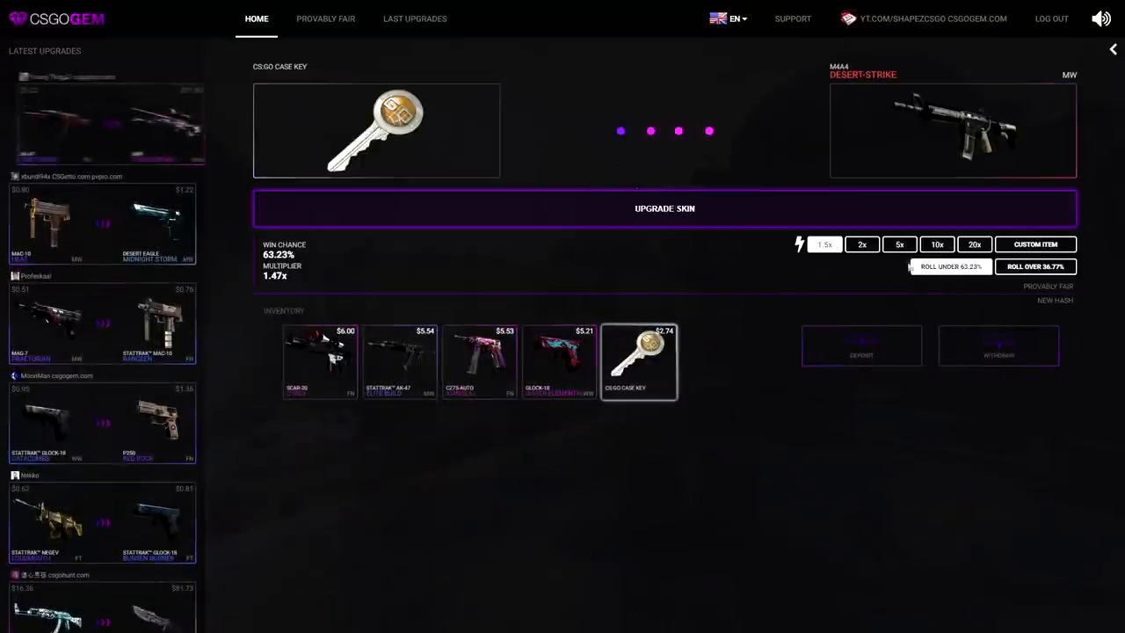
{"action": "left_click", "coordinate": [900, 243]}
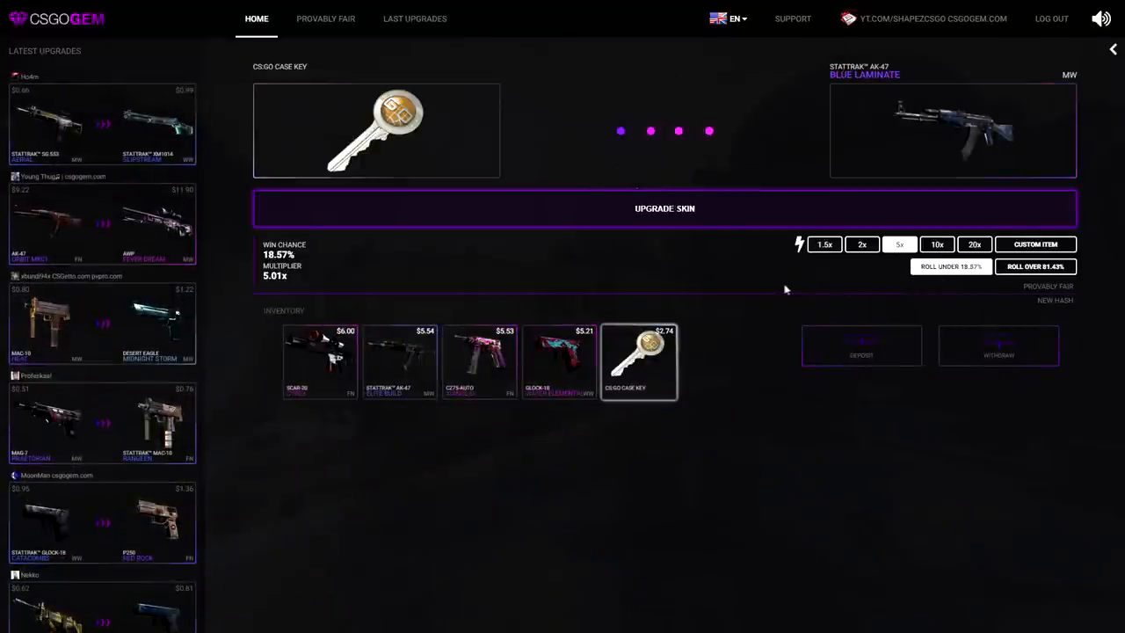
{"action": "mouse_move", "coordinate": [665, 220]}
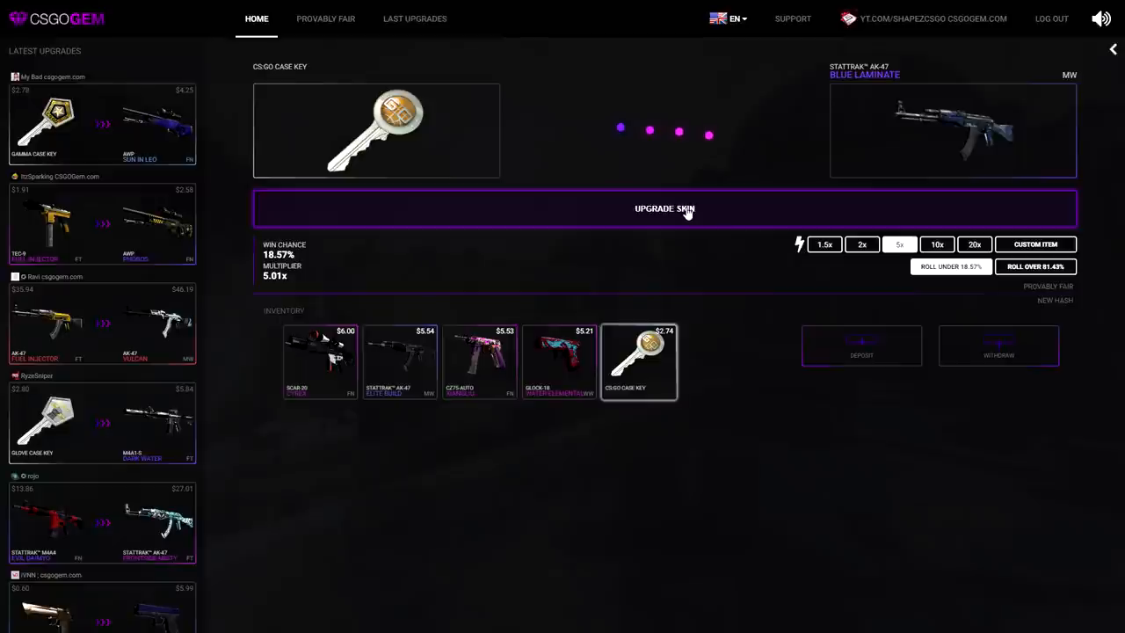
{"action": "left_click", "coordinate": [664, 208]}
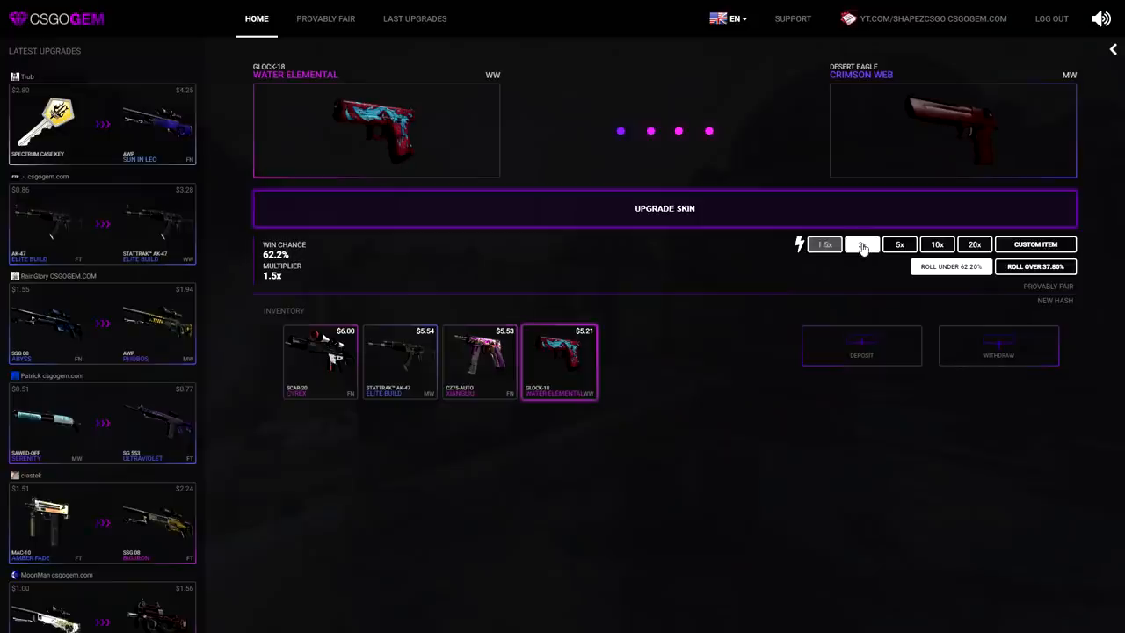
- Lose the Glock-18 Water Elemental and CZ75-Auto on 2x rolls toward a USP-S Orion and AWP Man-O'-War
{"action": "left_click", "coordinate": [861, 242]}
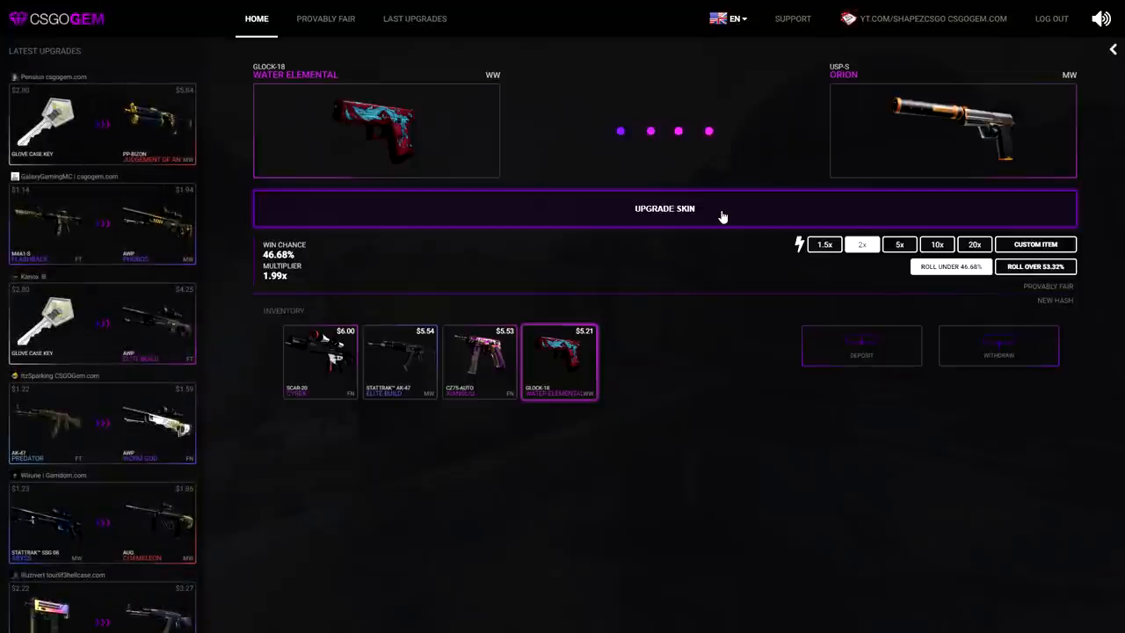
{"action": "left_click", "coordinate": [664, 207]}
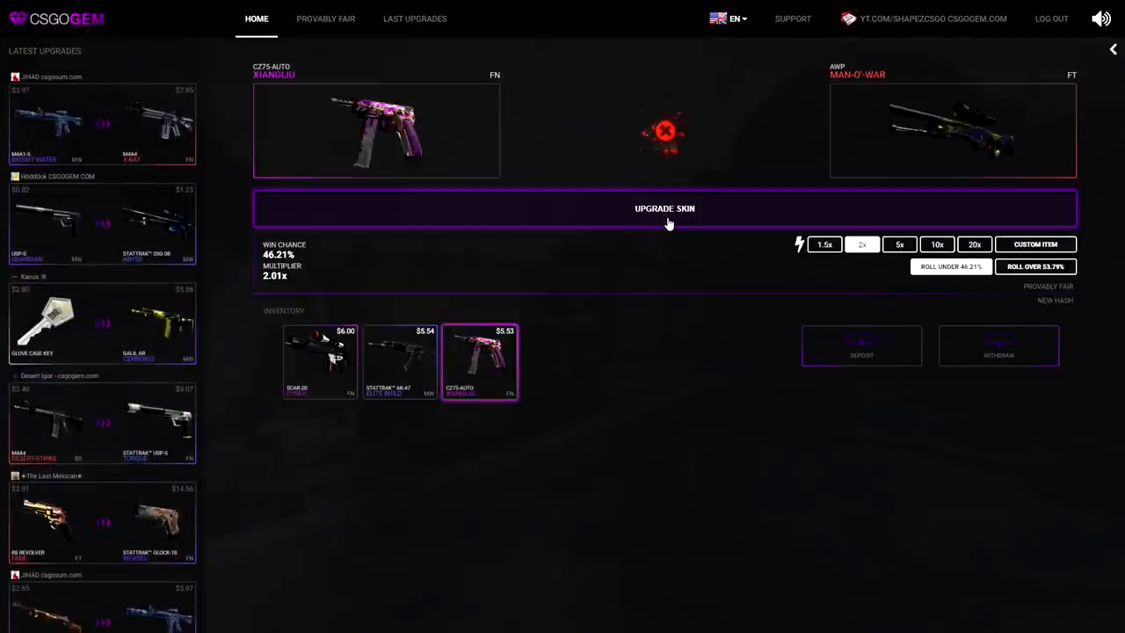
{"action": "left_click", "coordinate": [480, 362]}
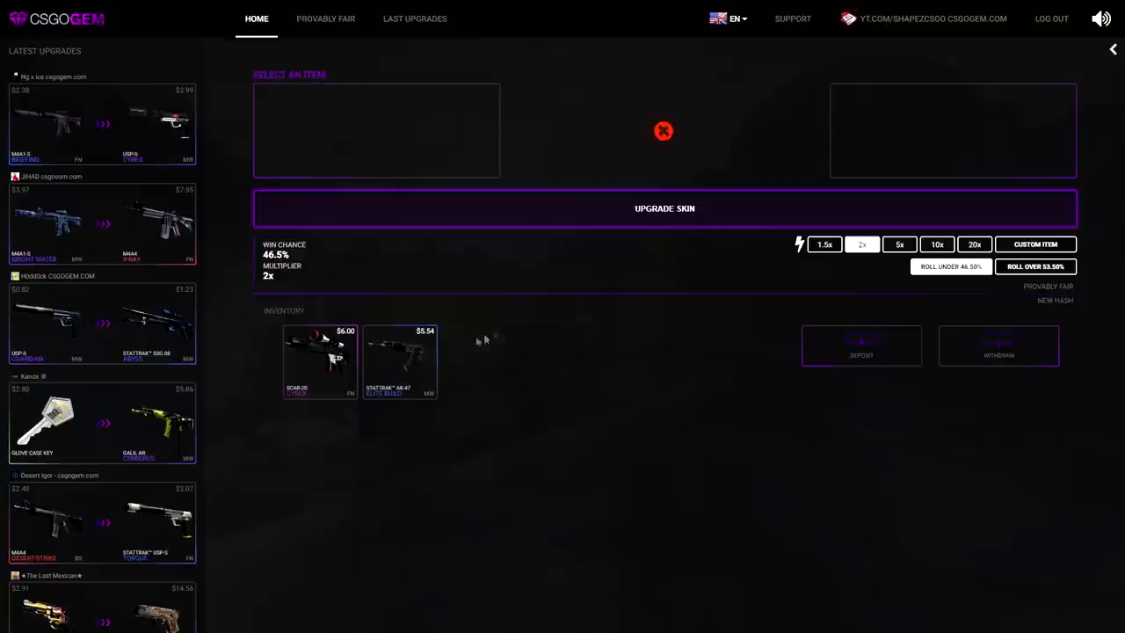
- Upgrade the StatTrak AK-47 into an AWP Man-O'-War, then lose the SCAR-20 toward a CZ75-Auto Yellow Jacket
{"action": "left_click", "coordinate": [401, 362]}
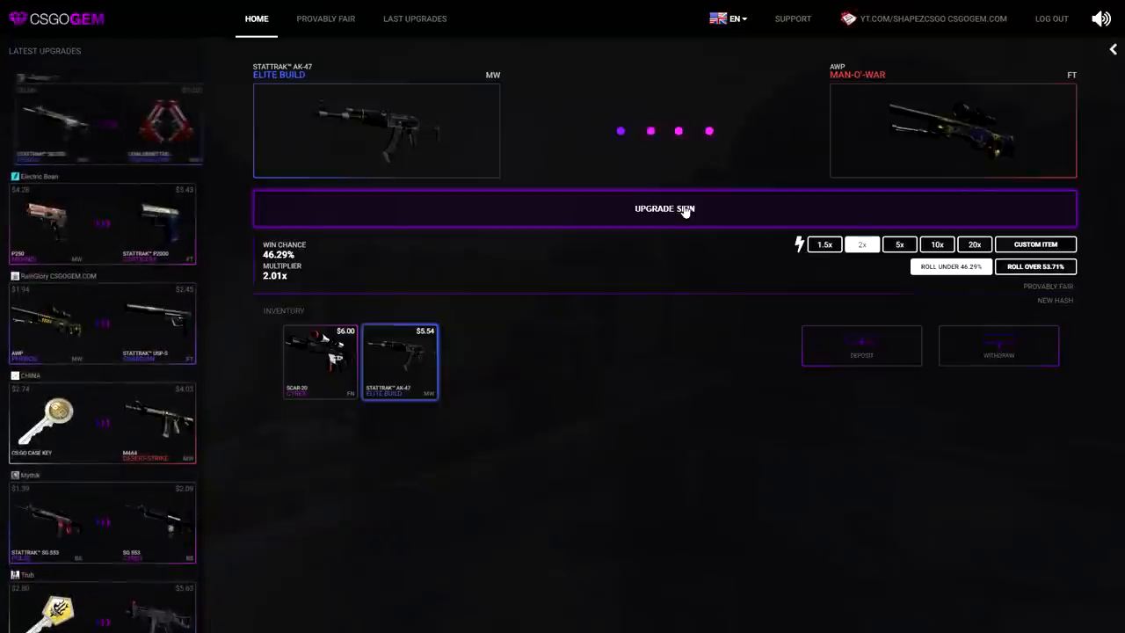
{"action": "left_click", "coordinate": [664, 208]}
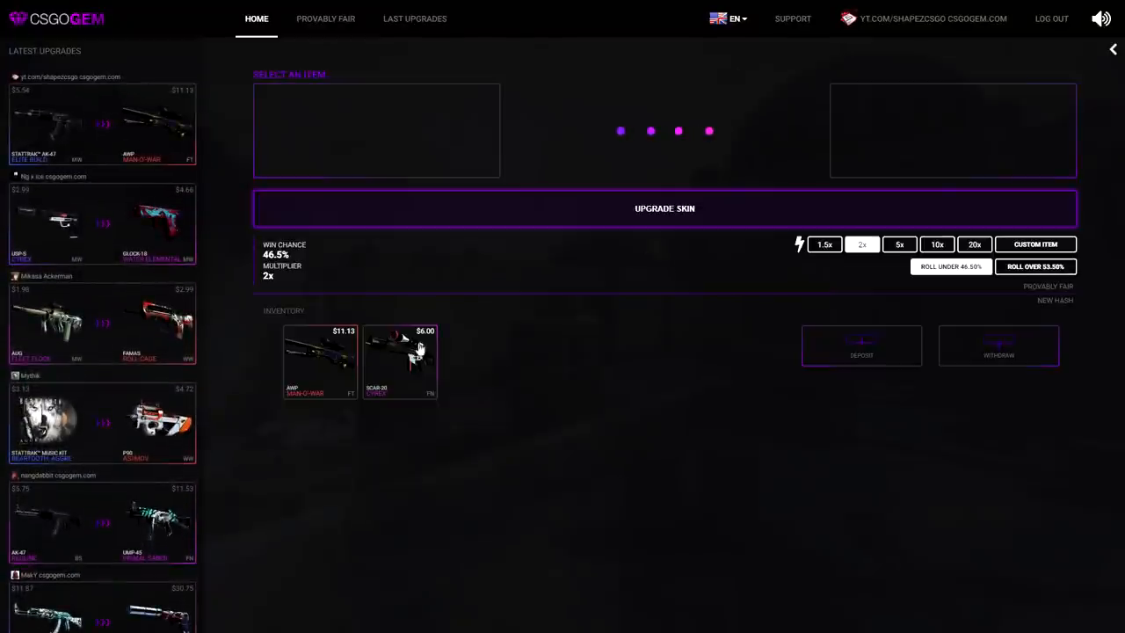
{"action": "left_click", "coordinate": [399, 362]}
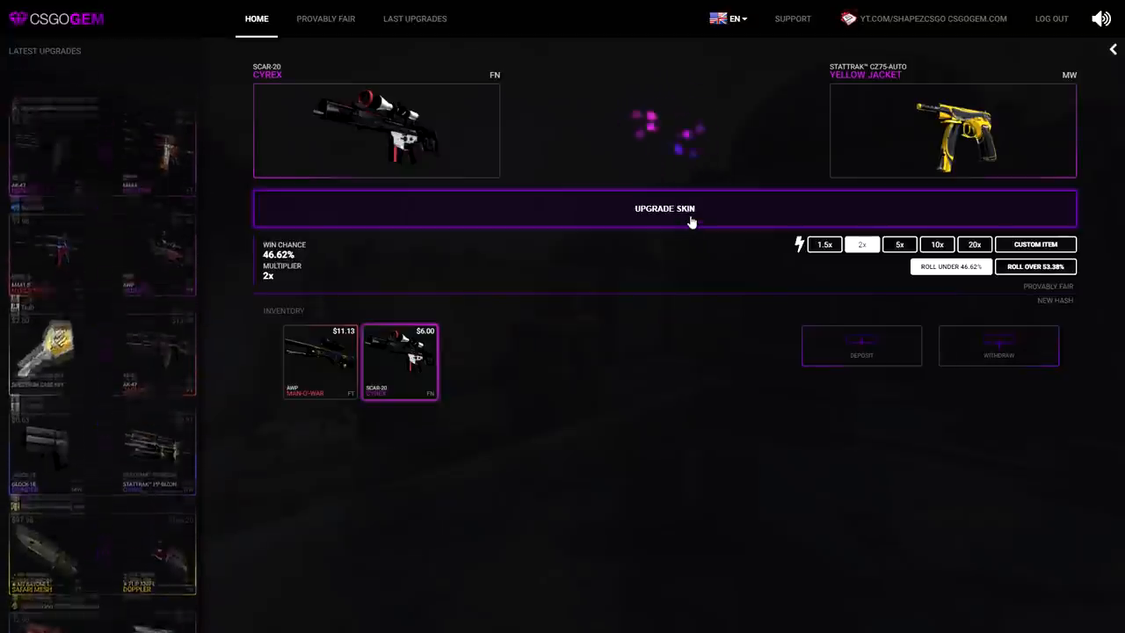
{"action": "left_click", "coordinate": [401, 362]}
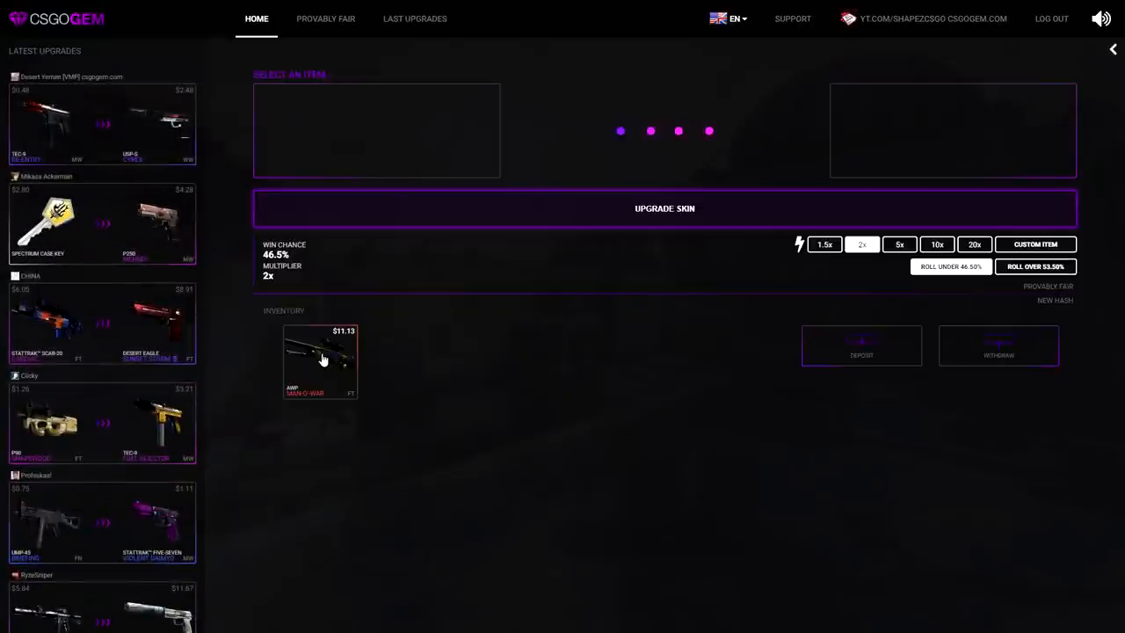
- Gamble the AWP Man-O'-War at 5x toward a Gut Knife Safari Mesh; the roll fails
{"action": "left_click", "coordinate": [320, 362]}
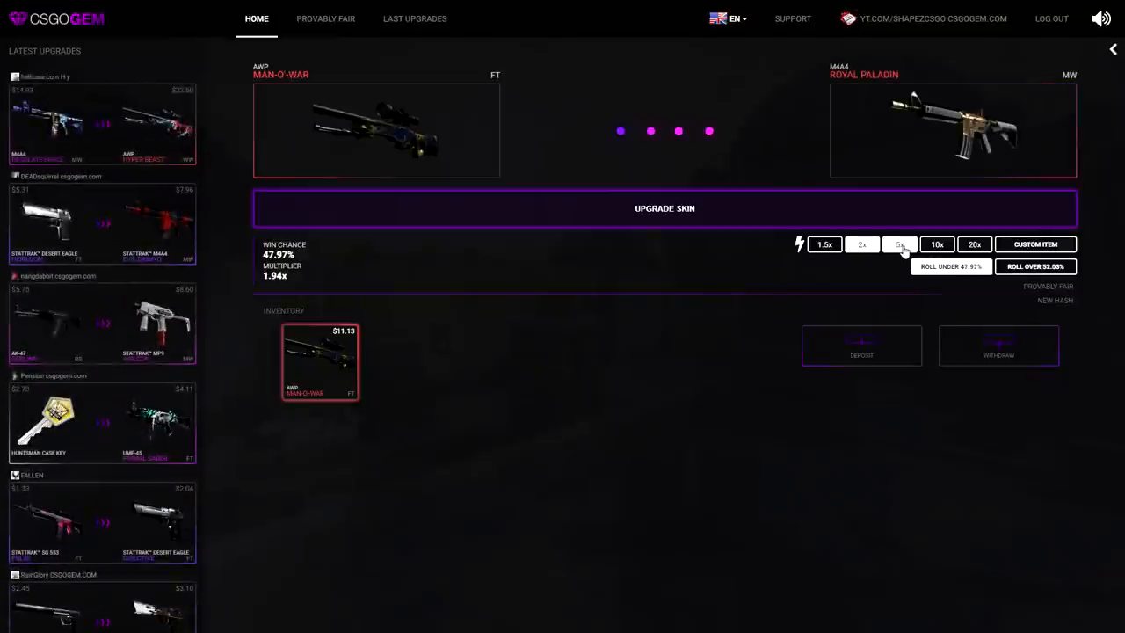
{"action": "left_click", "coordinate": [900, 243]}
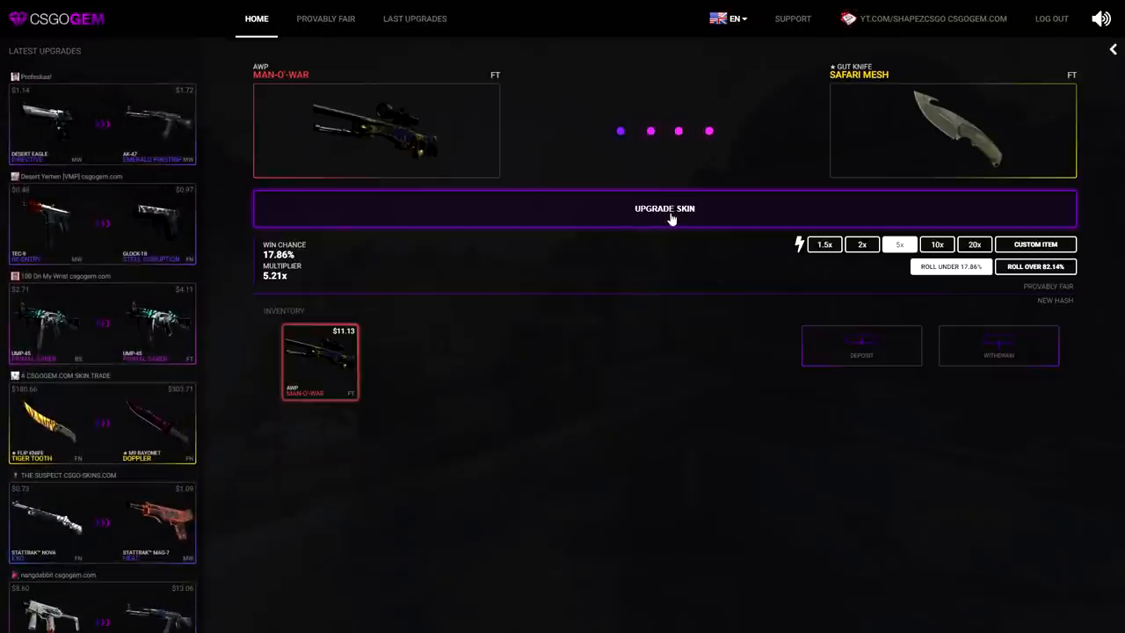
{"action": "left_click", "coordinate": [665, 207]}
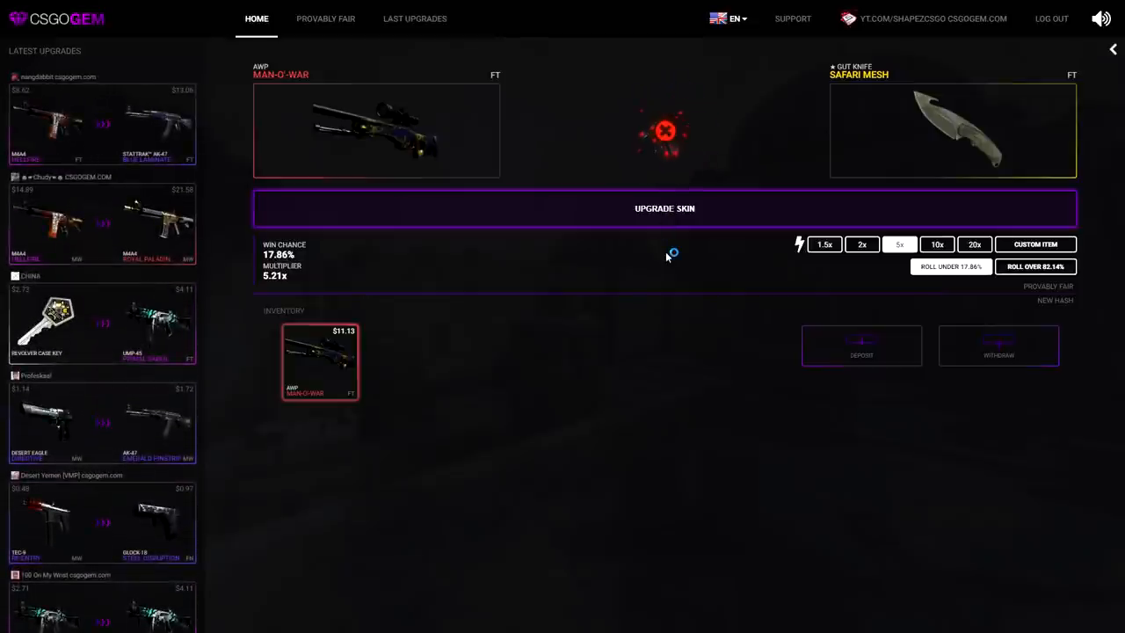
{"action": "left_click", "coordinate": [415, 17]}
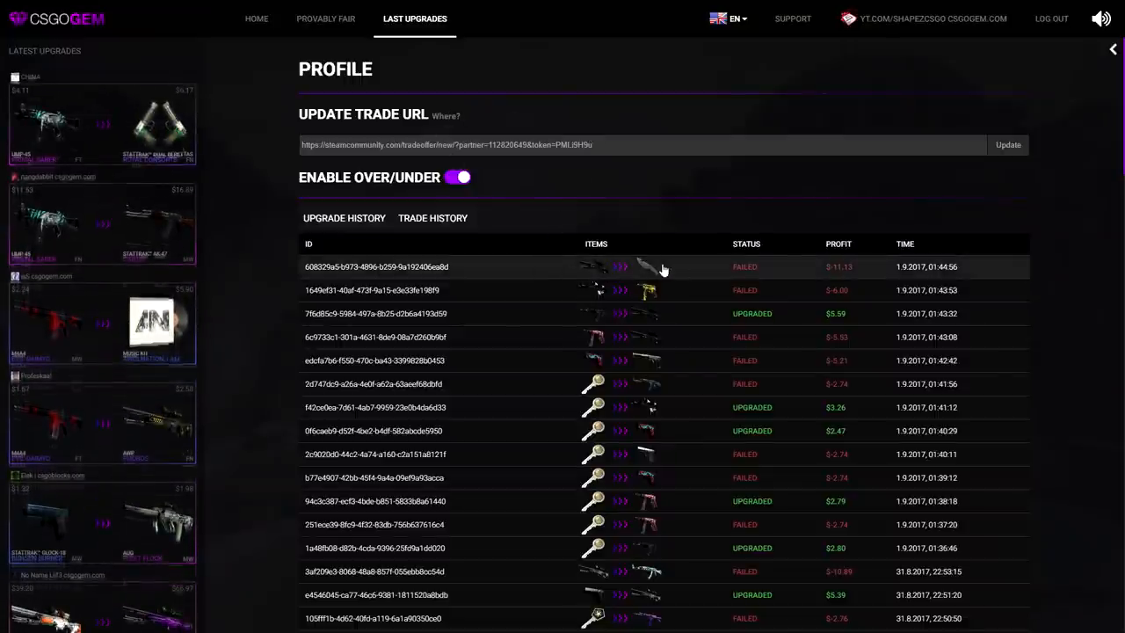
- View the failed AWP-to-Gut Knife upgrade details: 17.86% win chance, 89.39 result
{"action": "left_click", "coordinate": [618, 267]}
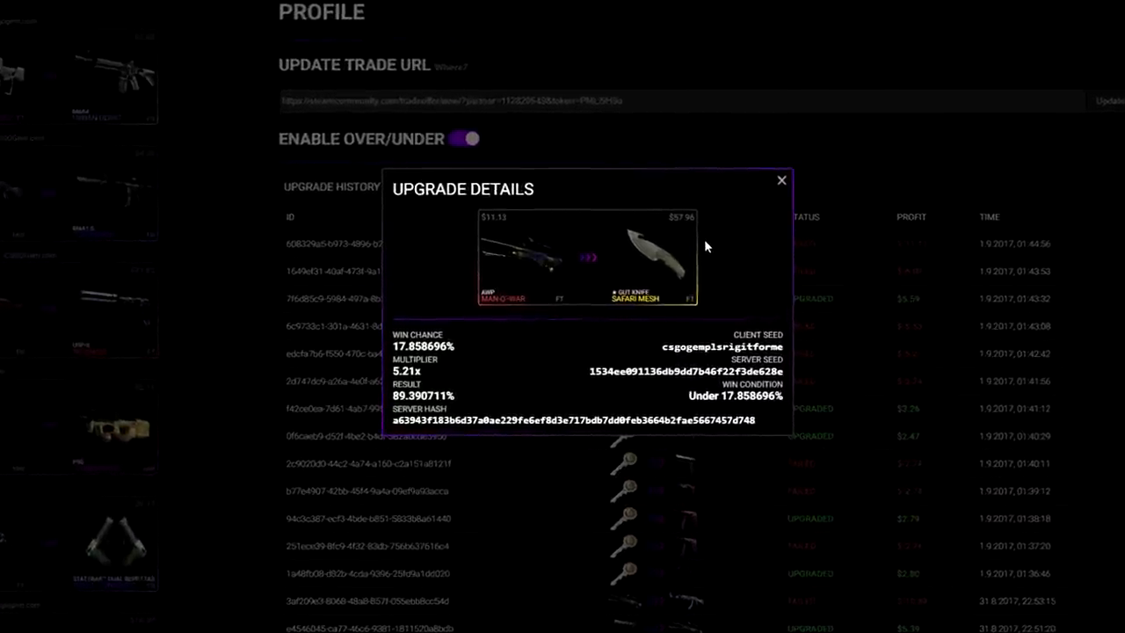